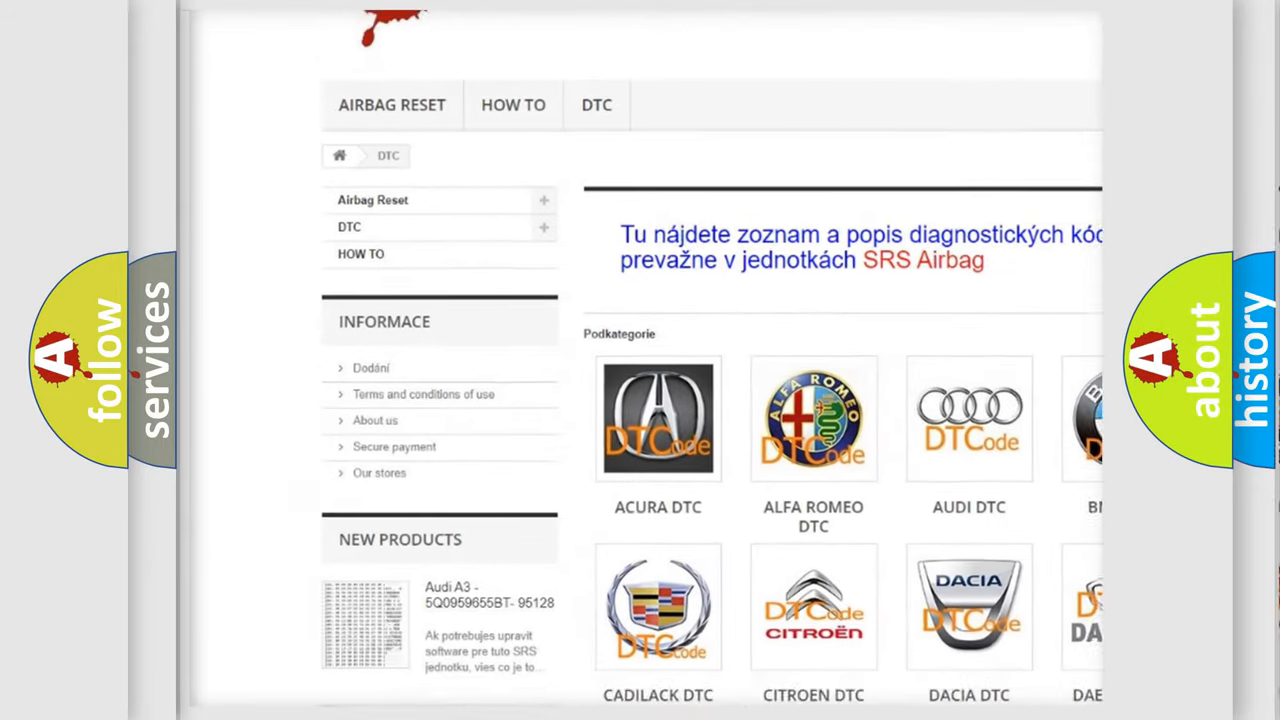
{"action": "scroll", "scroll_direction": "down", "scroll_amount": 3}
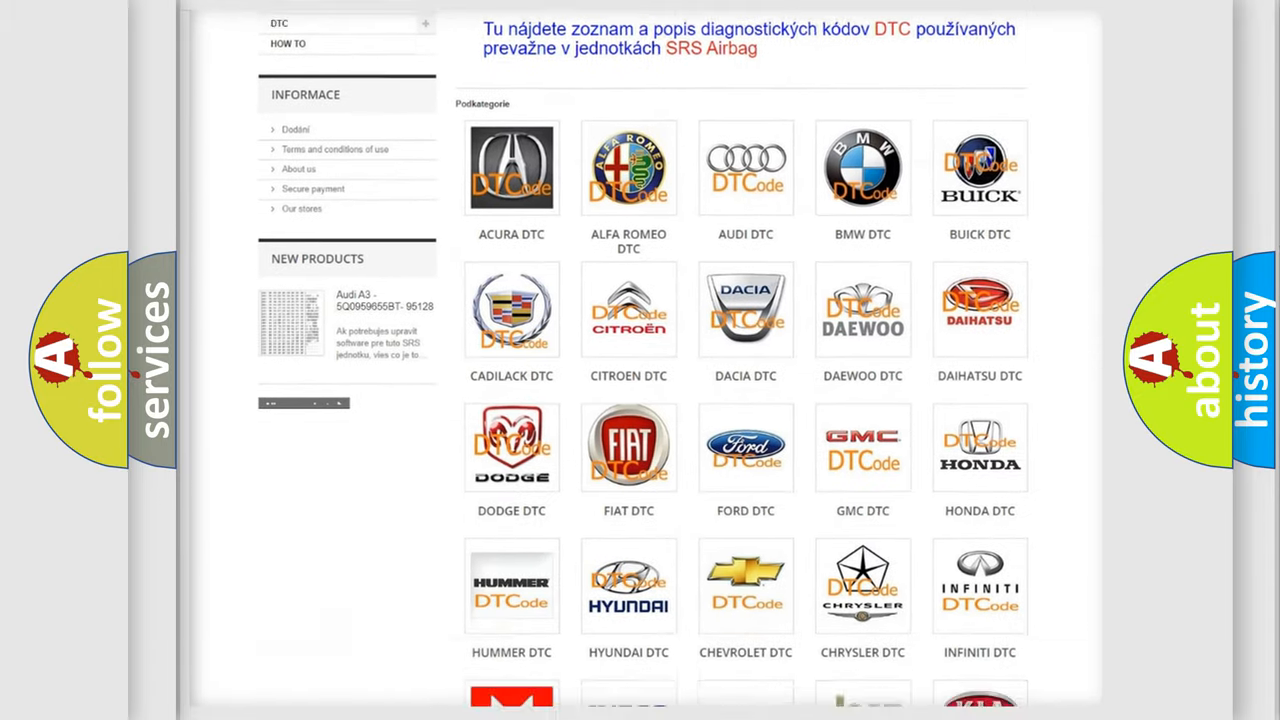
{"action": "scroll", "scroll_direction": "down", "scroll_amount": 3}
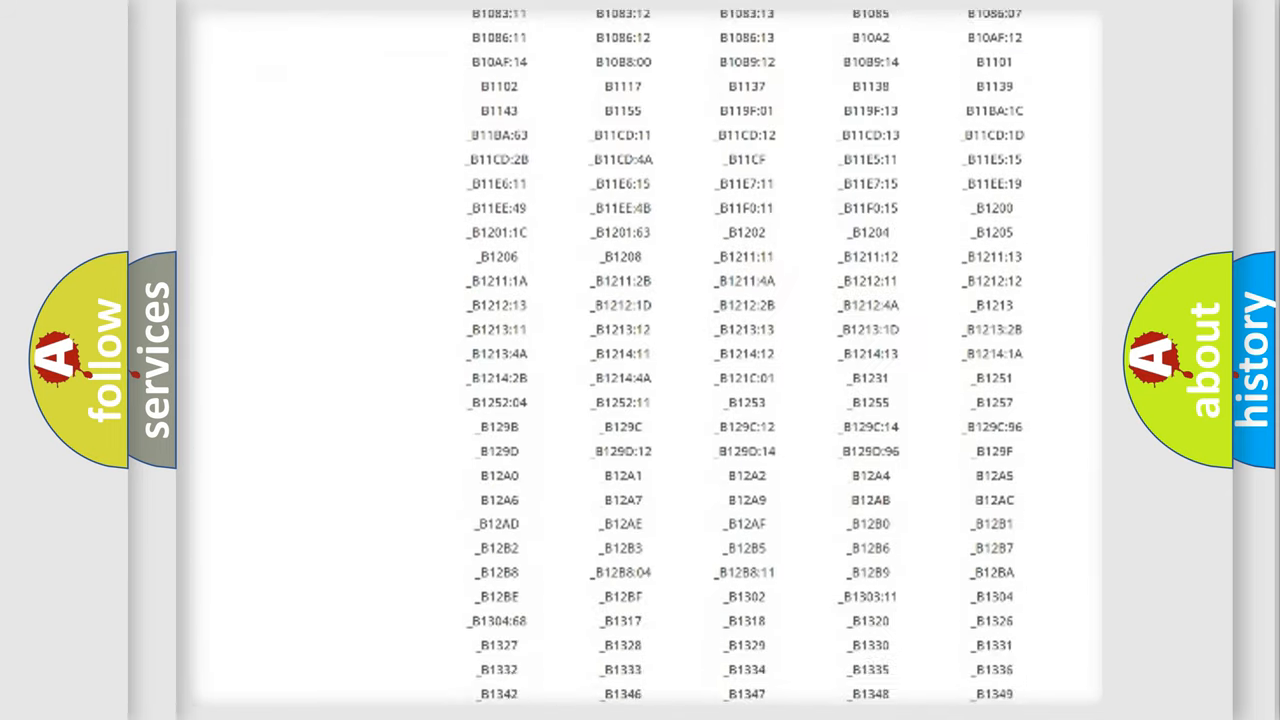
{"action": "scroll", "scroll_direction": "down", "scroll_amount": 3}
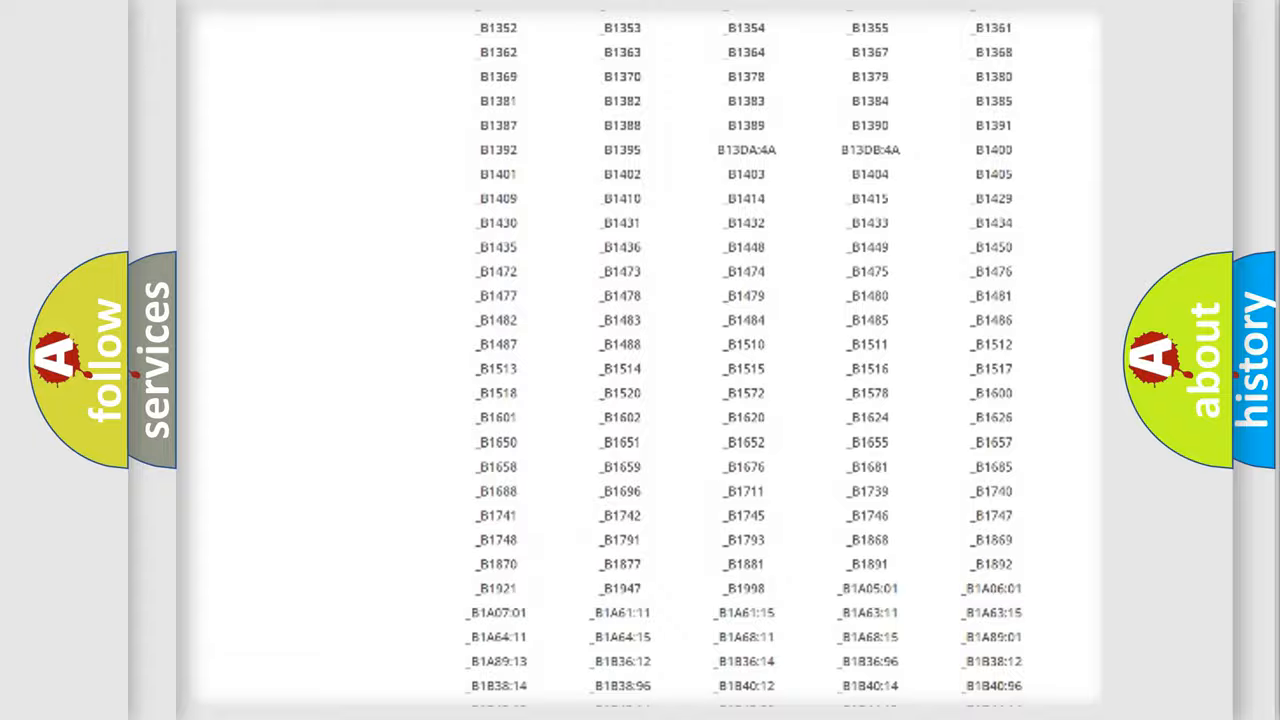
{"action": "scroll", "scroll_direction": "up", "scroll_amount": 3}
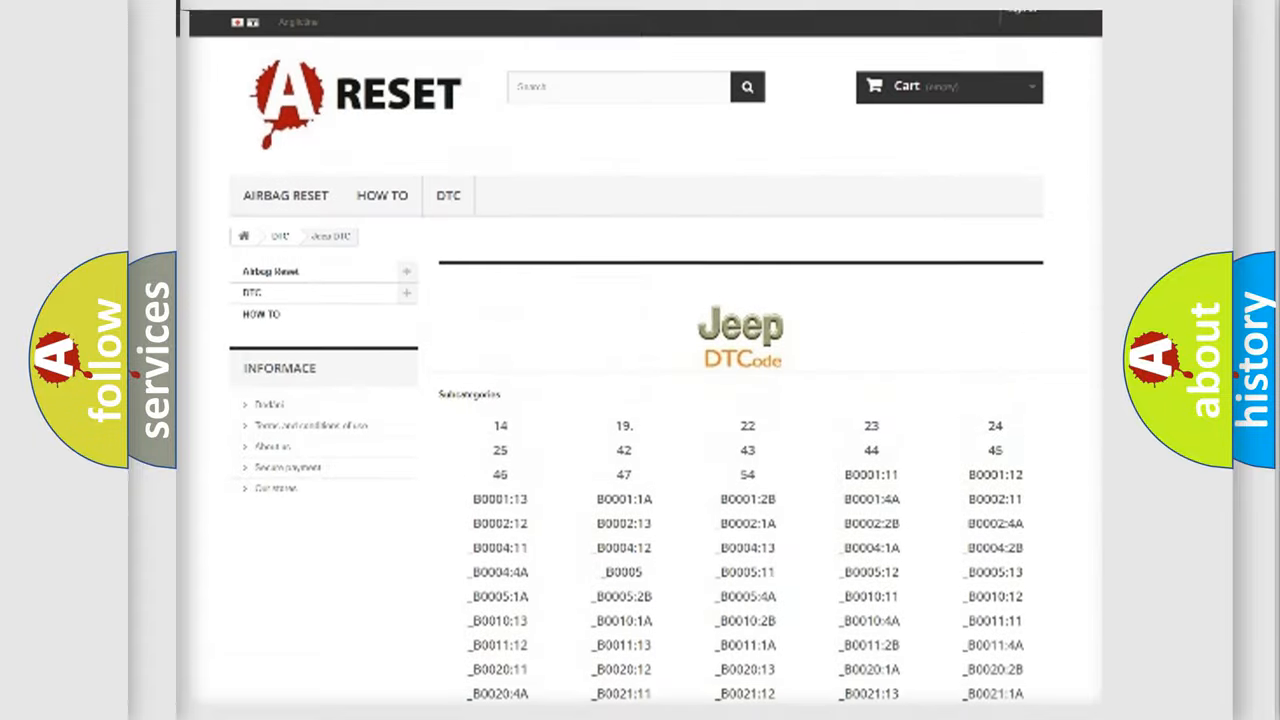